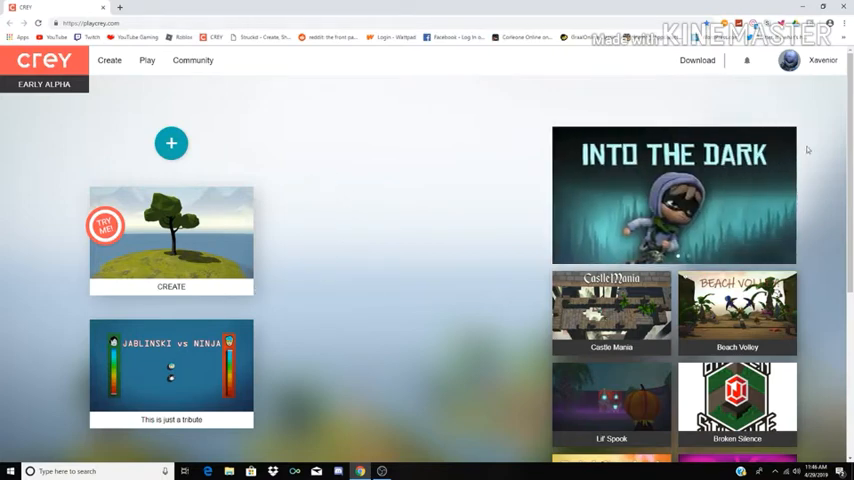
Step: Launch the Hello World beginner tutorial from the 'Are you new to CREY?' START card
{"action": "scroll", "scroll_direction": "down", "scroll_amount": 3}
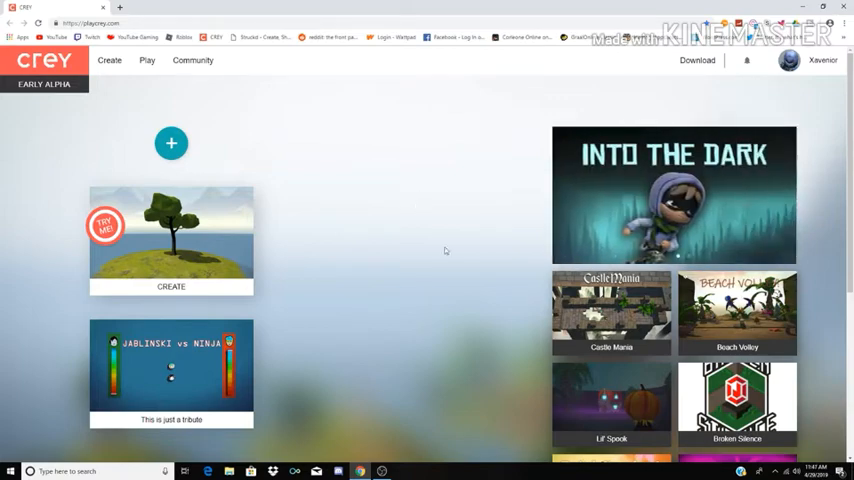
{"action": "scroll", "scroll_direction": "down", "scroll_amount": 3}
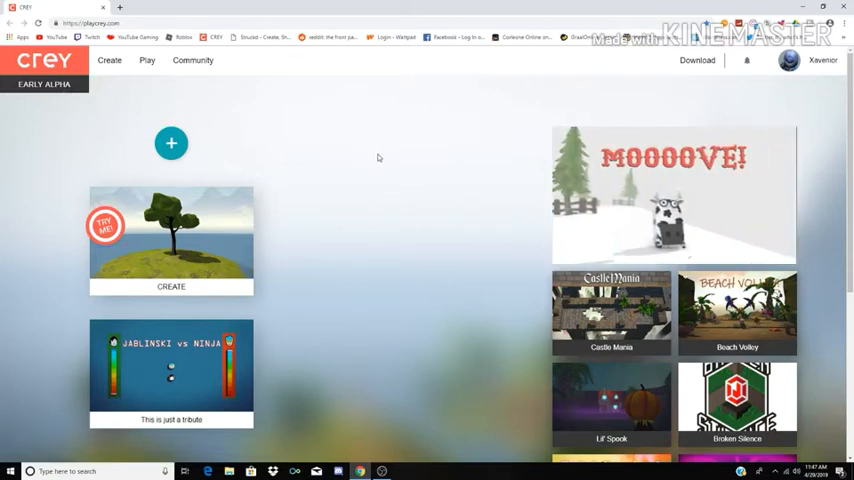
{"action": "mouse_move", "coordinate": [380, 152]}
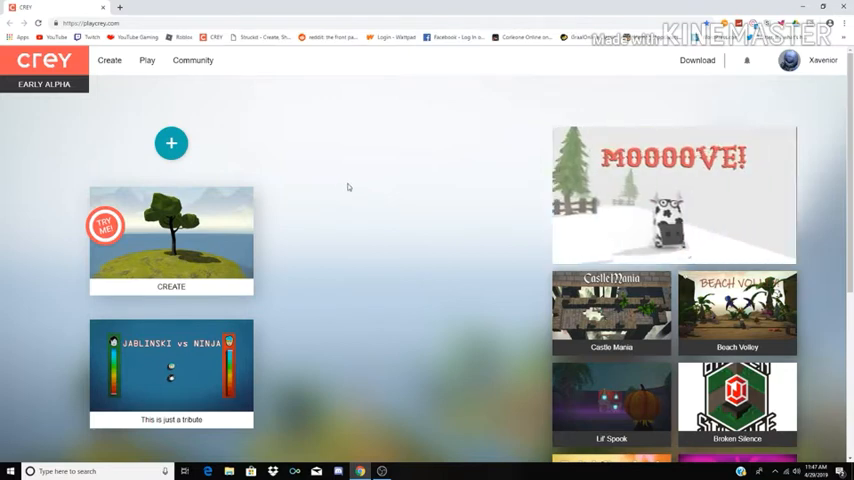
{"action": "mouse_move", "coordinate": [364, 156]}
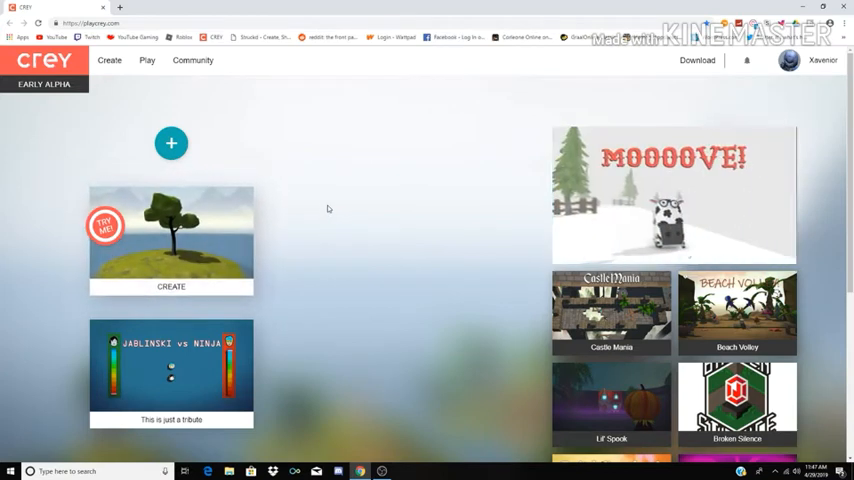
{"action": "mouse_move", "coordinate": [290, 238]}
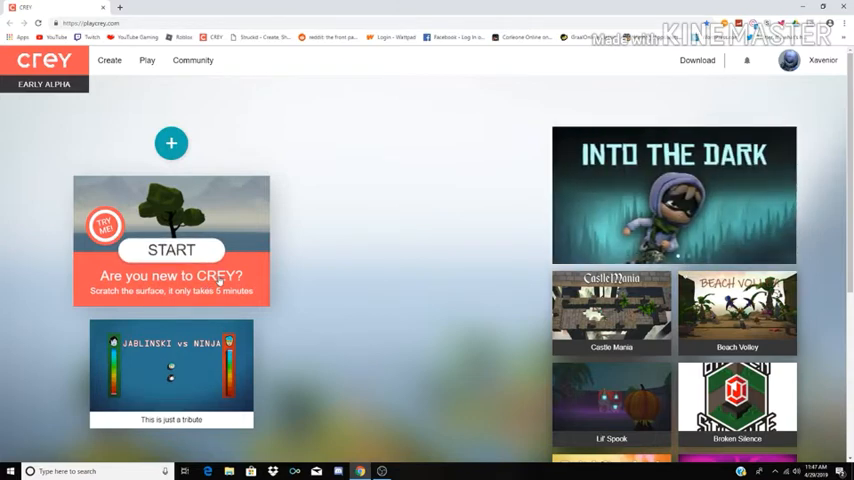
{"action": "left_click", "coordinate": [170, 250]}
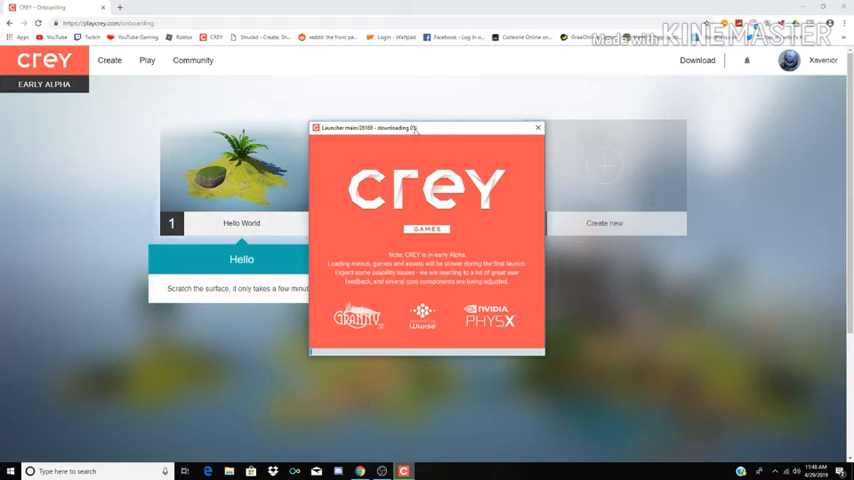
{"action": "mouse_move", "coordinate": [432, 204]}
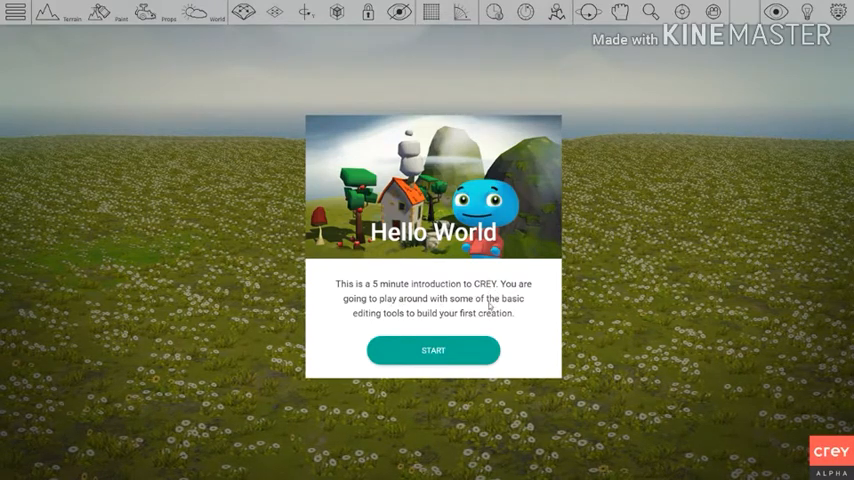
{"action": "mouse_move", "coordinate": [440, 316]}
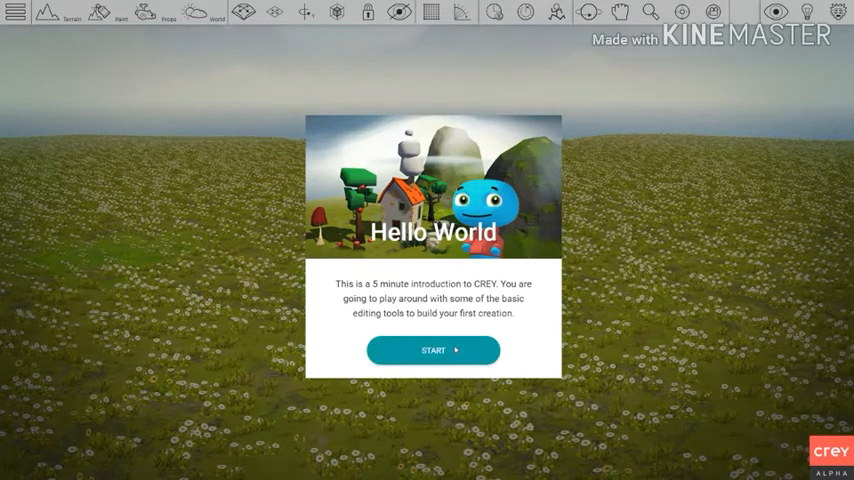
Step: Start Hello World from its introduction panel, landing in the empty grassy meadow
{"action": "left_click", "coordinate": [432, 350]}
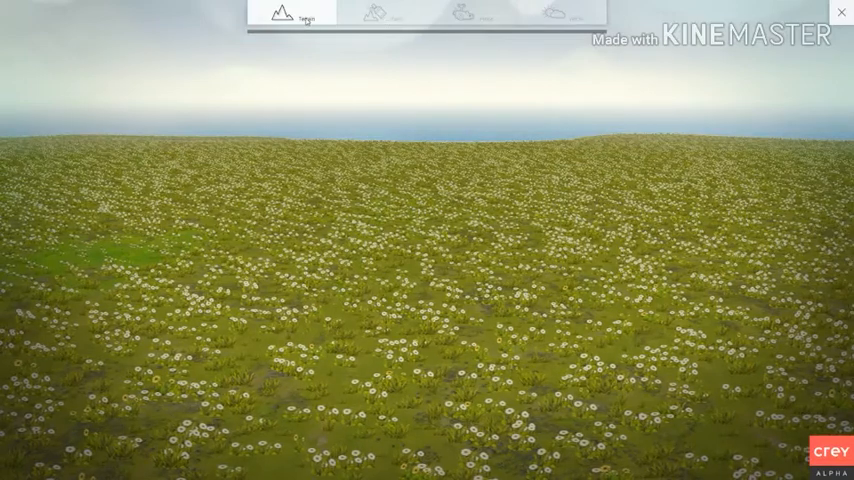
Step: Raise small earthy mounds on the meadow in Terrain mode until the PAINT banner appears
{"action": "left_click", "coordinate": [288, 14]}
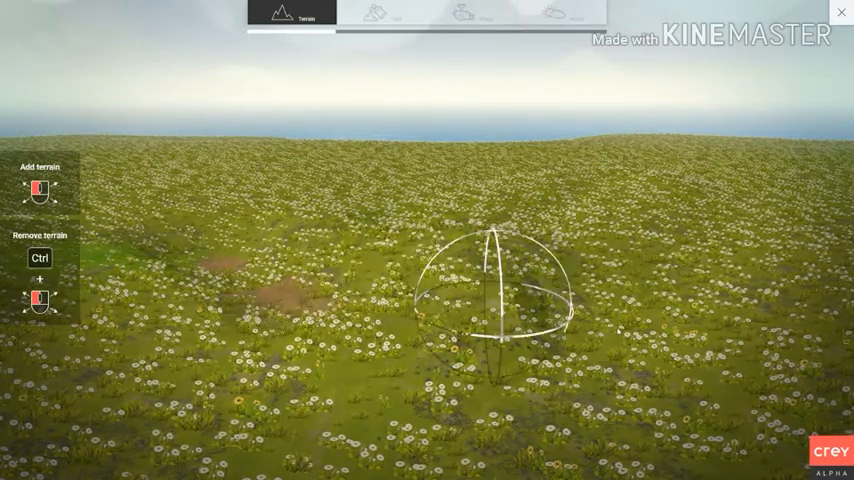
{"action": "left_click", "coordinate": [380, 16]}
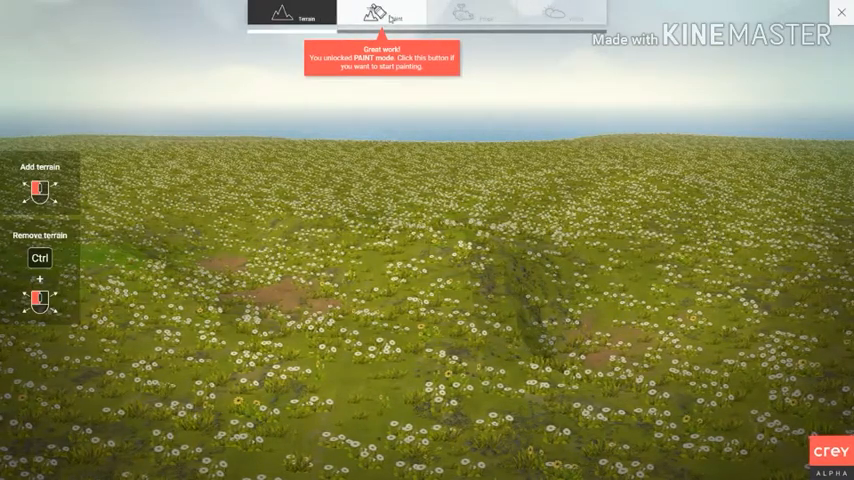
Step: Paint the meadow terrain, choosing 'No, continue' at the quit prompt, until PROP mode unlocks
{"action": "left_click", "coordinate": [380, 12]}
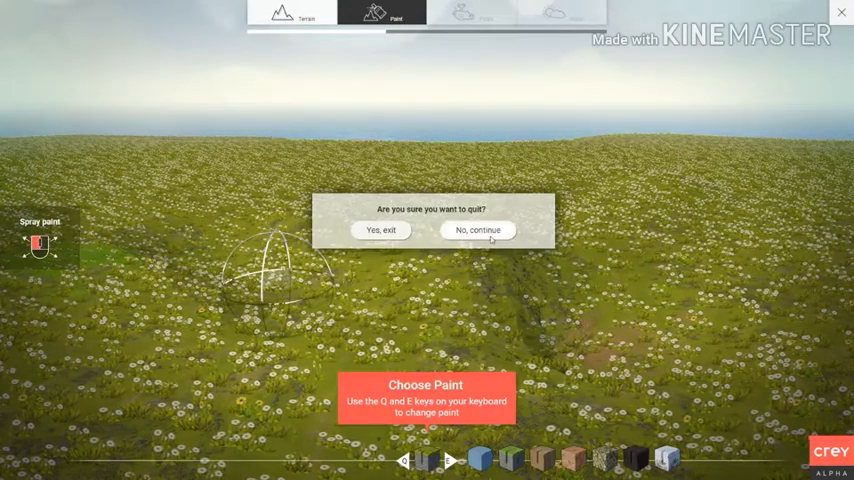
{"action": "left_click", "coordinate": [478, 230]}
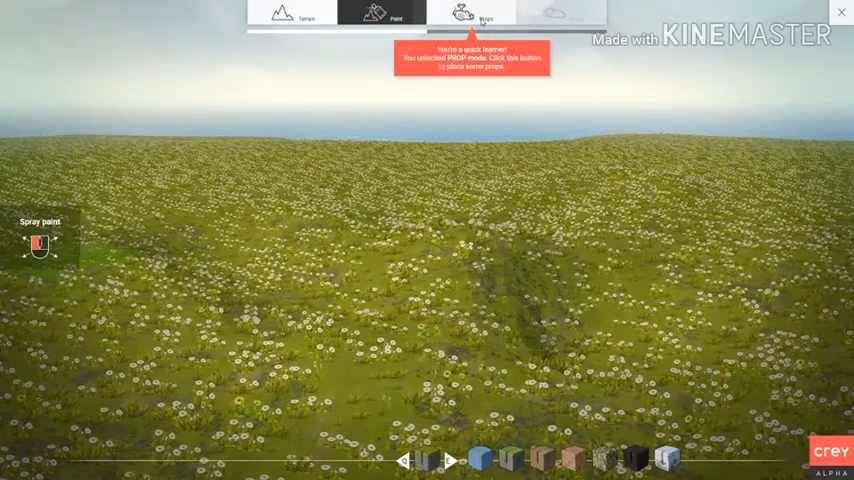
Step: Place the black-and-white serpent prop on the meadow and move on to World settings
{"action": "left_click", "coordinate": [470, 12]}
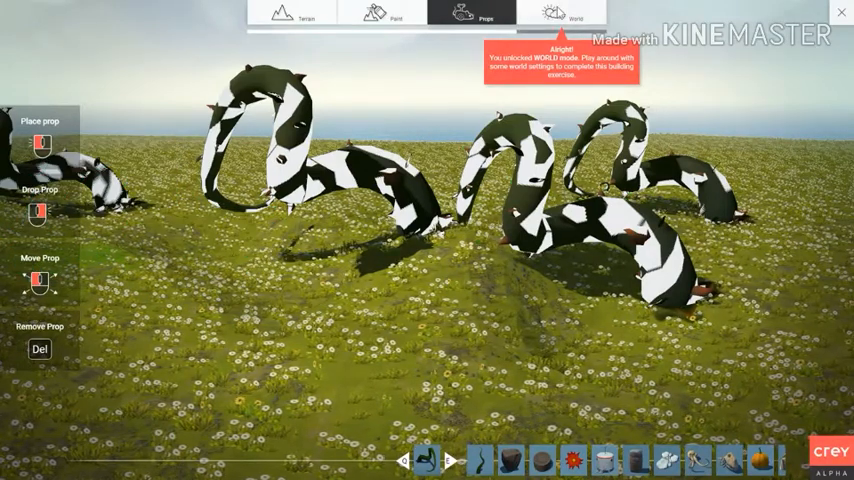
{"action": "left_click", "coordinate": [564, 16]}
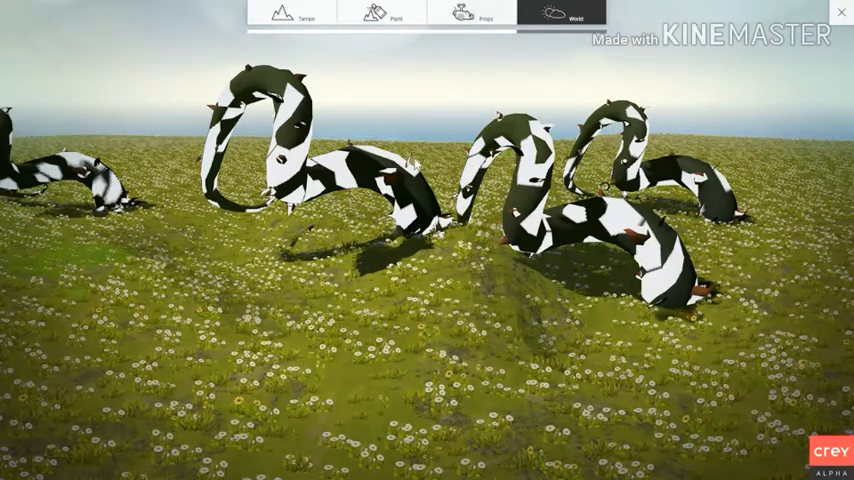
Step: Try the Space and Default lighting moods, leaving the scene on the dark Space preset
{"action": "left_click", "coordinate": [562, 12]}
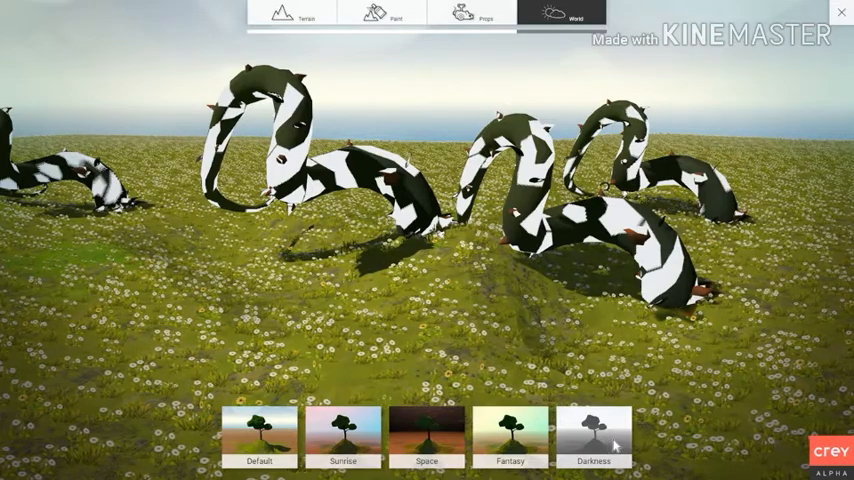
{"action": "left_click", "coordinate": [592, 432]}
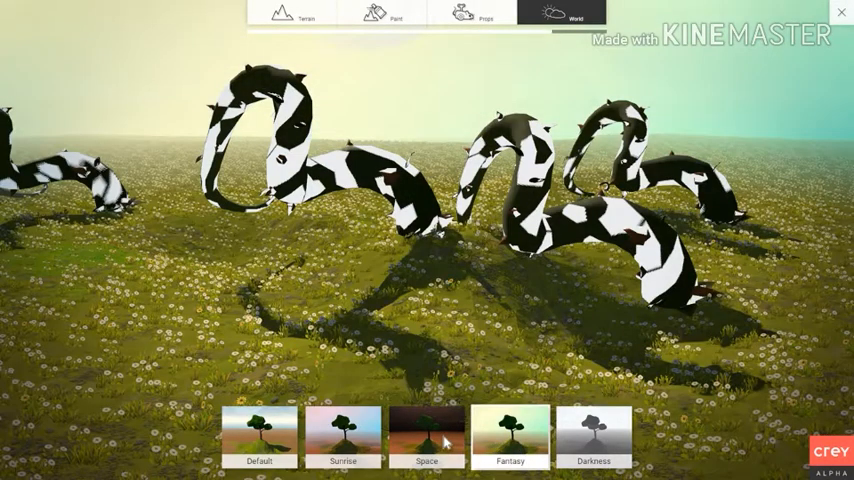
{"action": "left_click", "coordinate": [426, 436]}
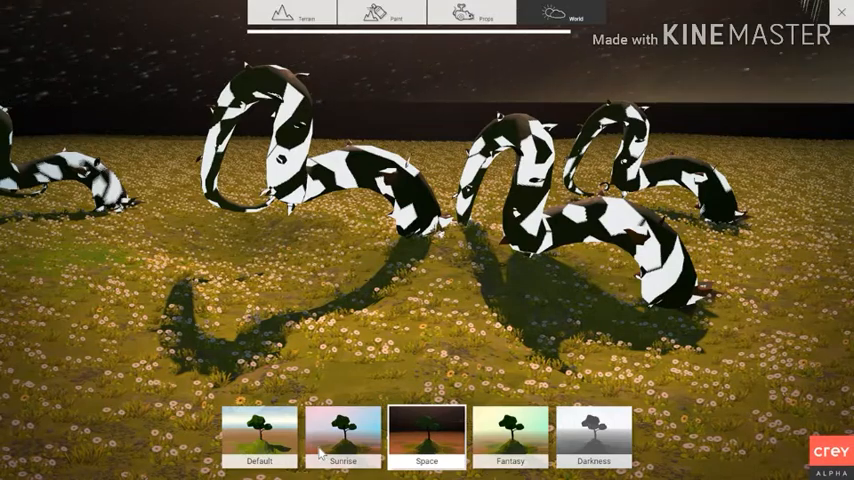
{"action": "left_click", "coordinate": [344, 432]}
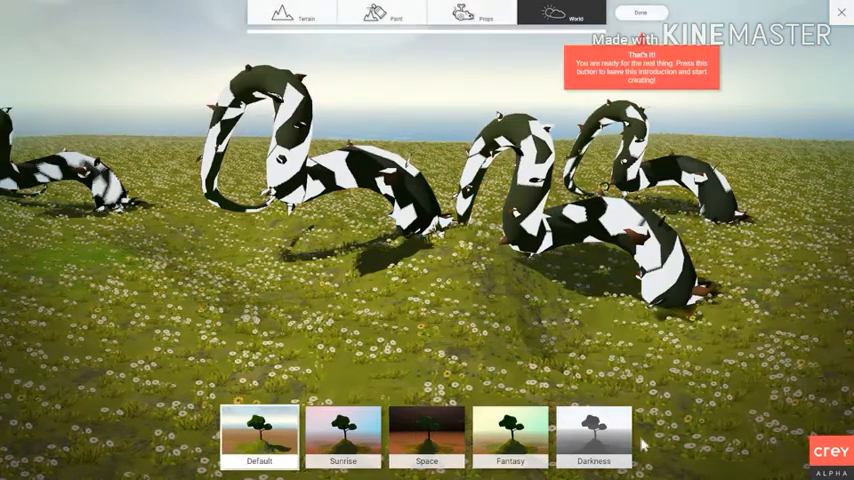
{"action": "left_click", "coordinate": [428, 432]}
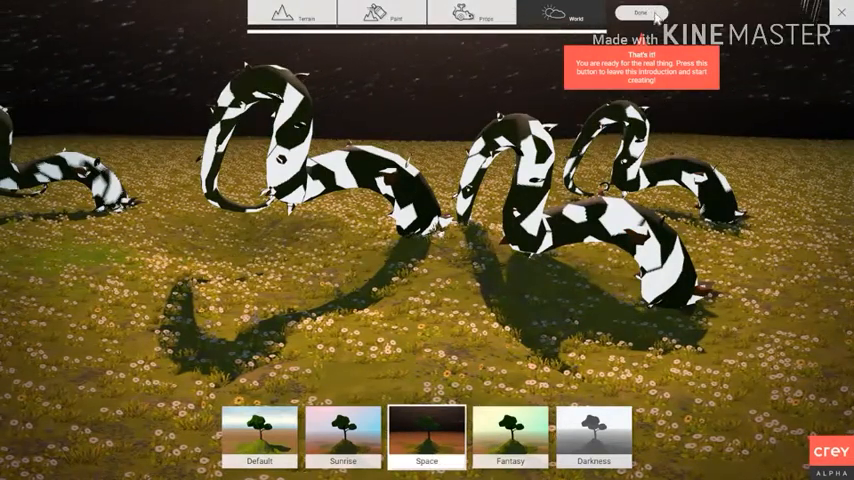
Step: Finish with Done and choose 'No thanks, maybe later' for sharing the serpent screenshot
{"action": "left_click", "coordinate": [640, 12]}
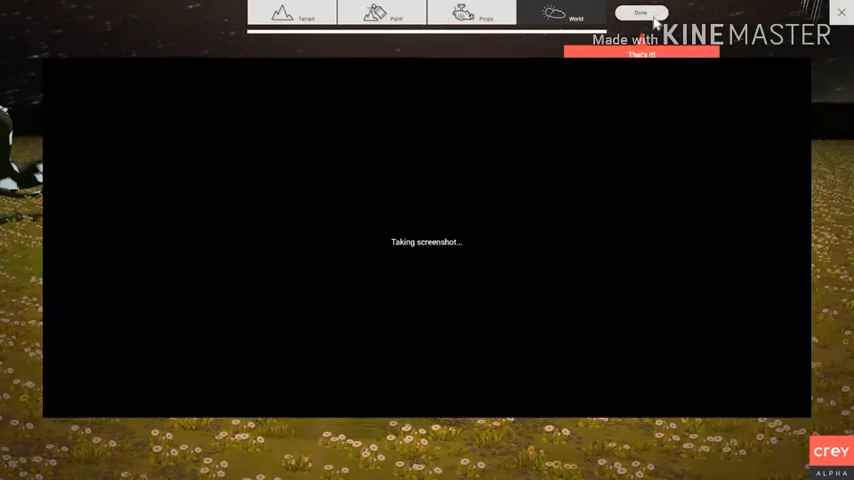
{"action": "left_click", "coordinate": [640, 12]}
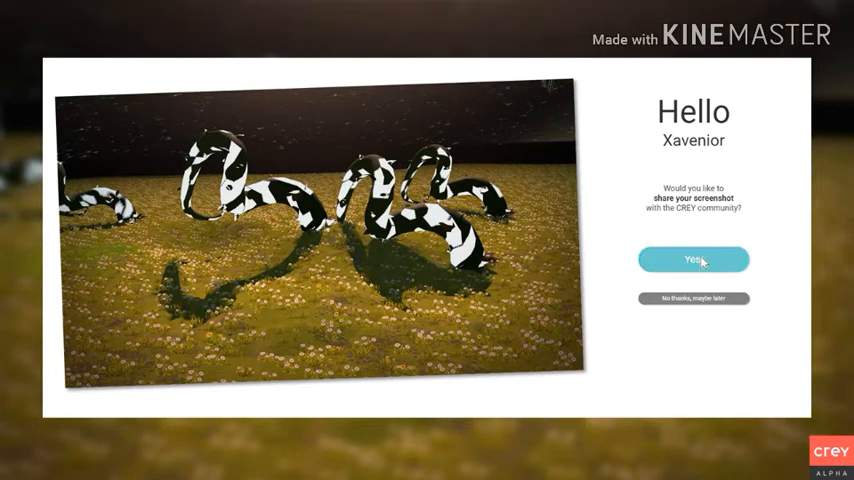
{"action": "mouse_move", "coordinate": [704, 308]}
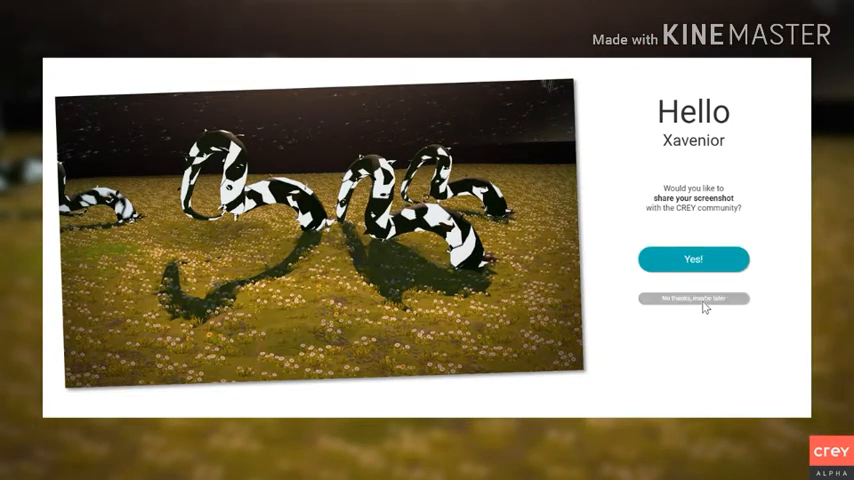
{"action": "left_click", "coordinate": [694, 298]}
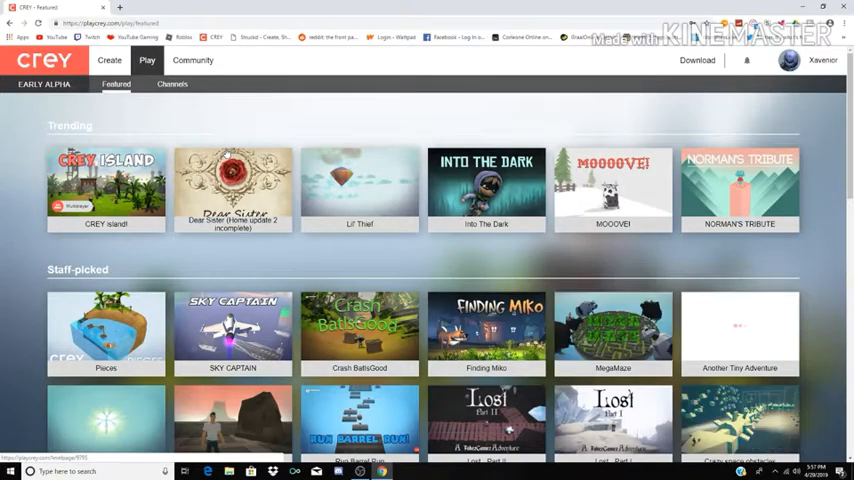
Step: Scroll through the Staff-picked games and back up to the Trending list
{"action": "scroll", "scroll_direction": "down", "scroll_amount": 3}
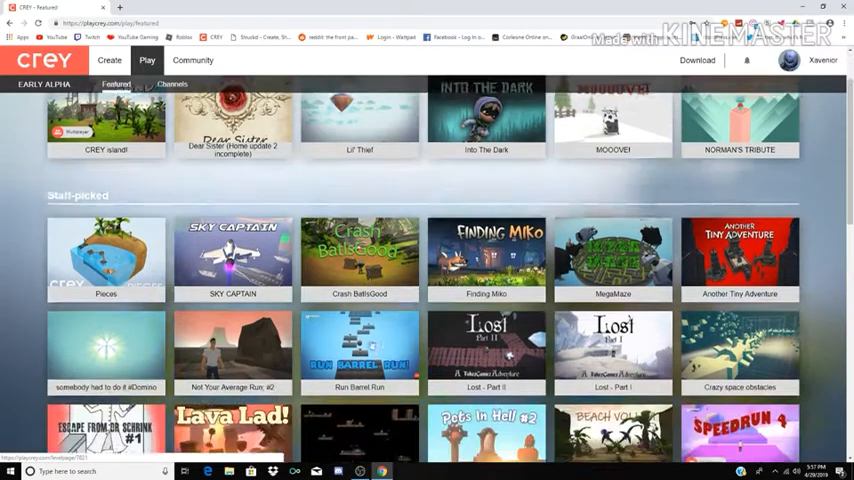
{"action": "scroll", "scroll_direction": "down", "scroll_amount": 3}
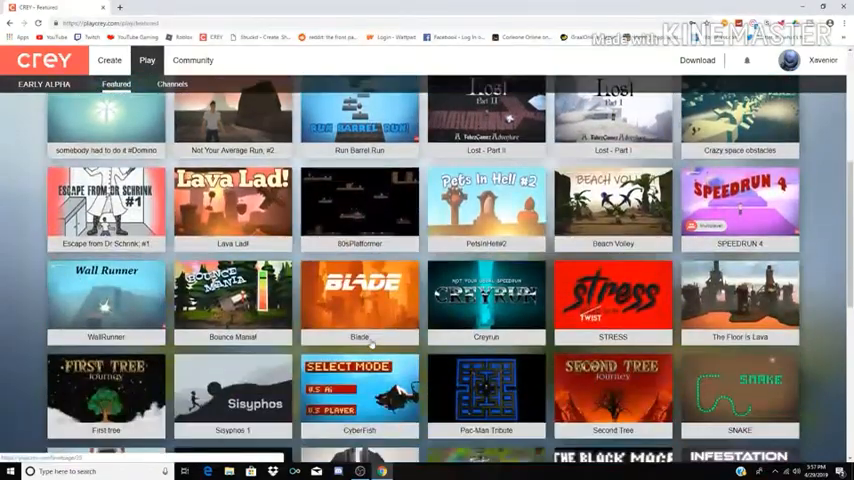
{"action": "scroll", "scroll_direction": "down", "scroll_amount": 3}
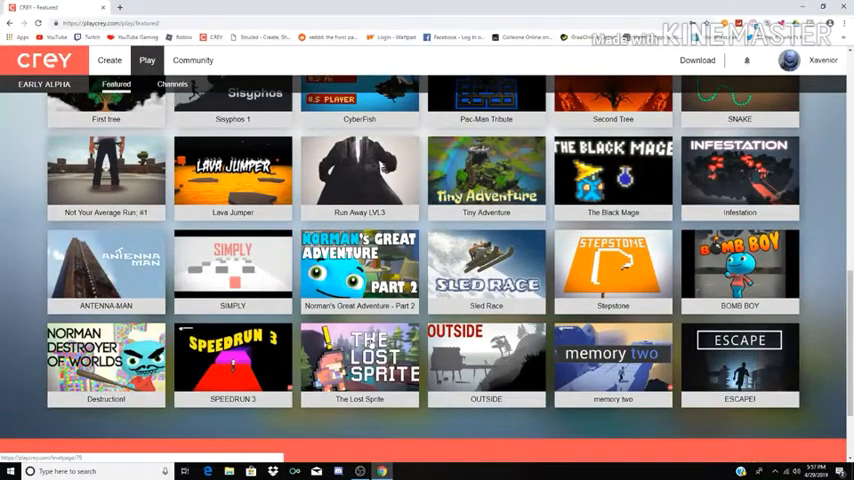
{"action": "scroll", "scroll_direction": "down", "scroll_amount": 3}
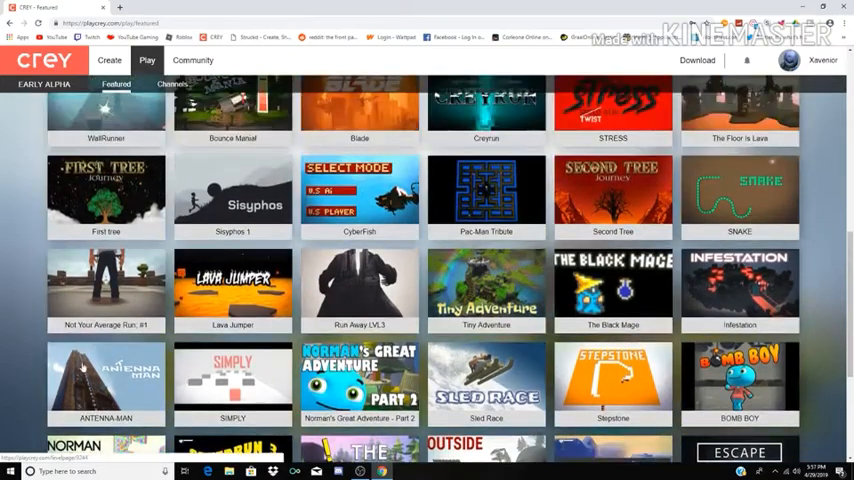
{"action": "scroll", "scroll_direction": "down", "scroll_amount": 3}
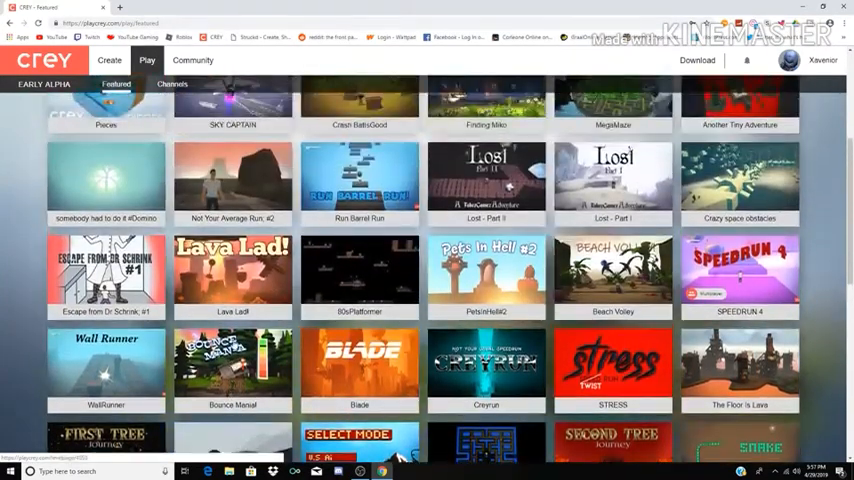
{"action": "scroll", "scroll_direction": "up", "scroll_amount": 3}
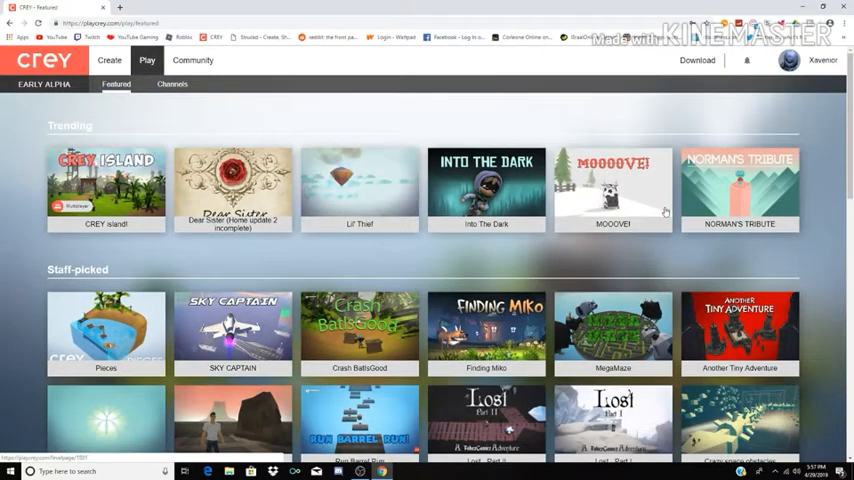
{"action": "mouse_move", "coordinate": [624, 210]}
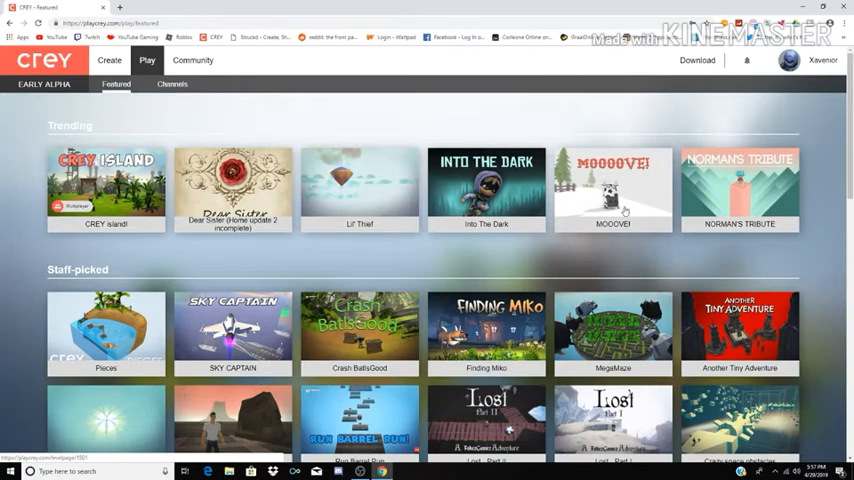
{"action": "mouse_move", "coordinate": [756, 216]}
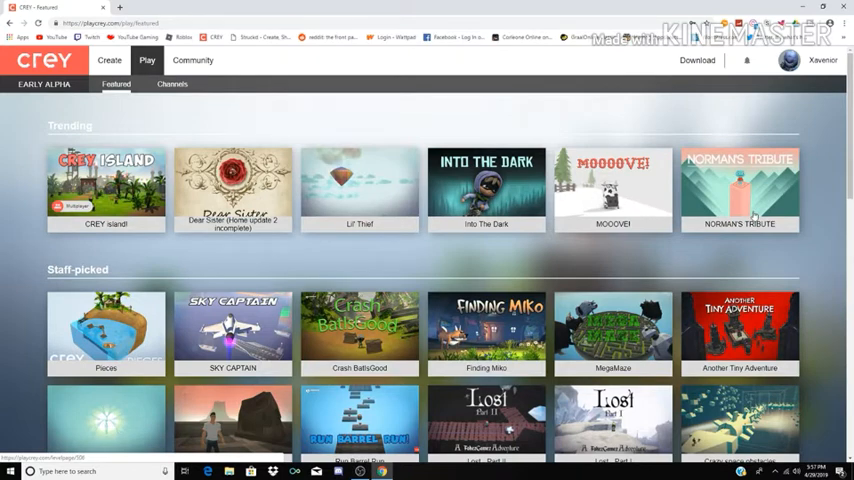
{"action": "mouse_move", "coordinate": [752, 216]}
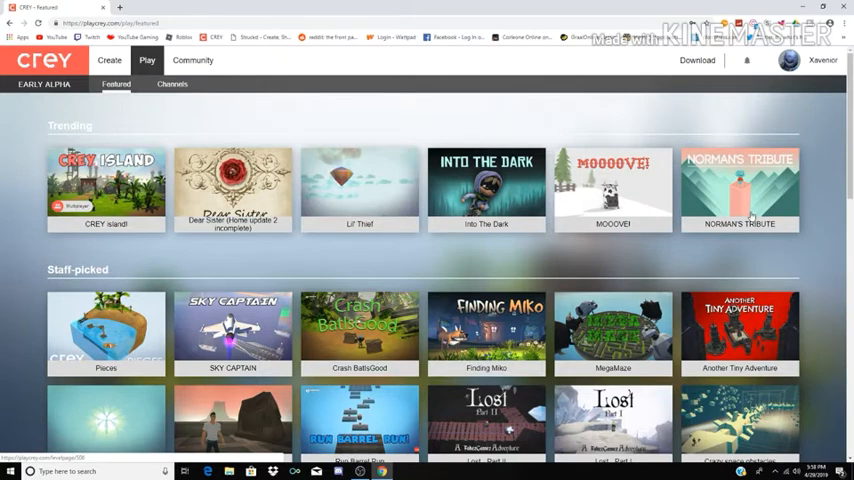
{"action": "mouse_move", "coordinate": [692, 192]}
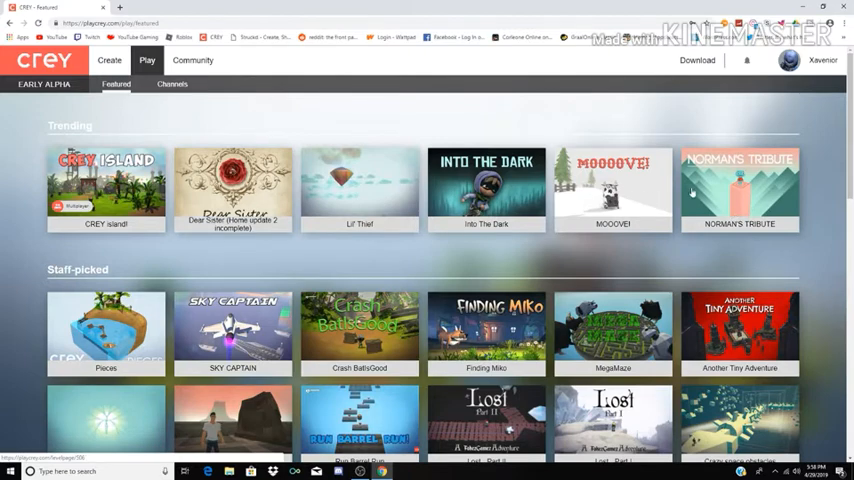
{"action": "mouse_move", "coordinate": [740, 188]}
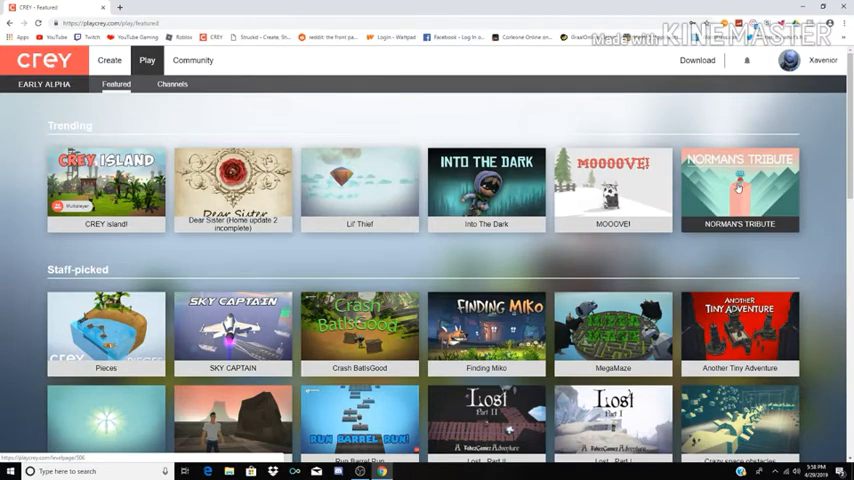
Step: Start Norman's Tribute from its details panel, raising the 'CREY isn't running' download notice
{"action": "left_click", "coordinate": [740, 188]}
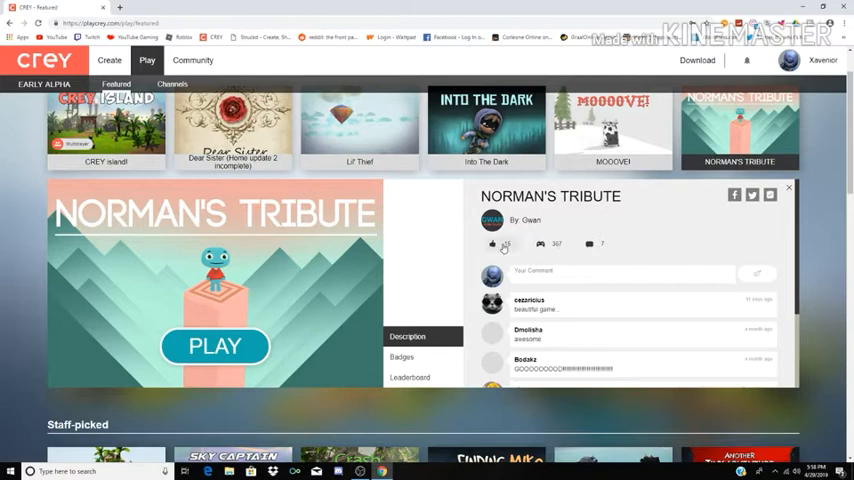
{"action": "left_click", "coordinate": [492, 244]}
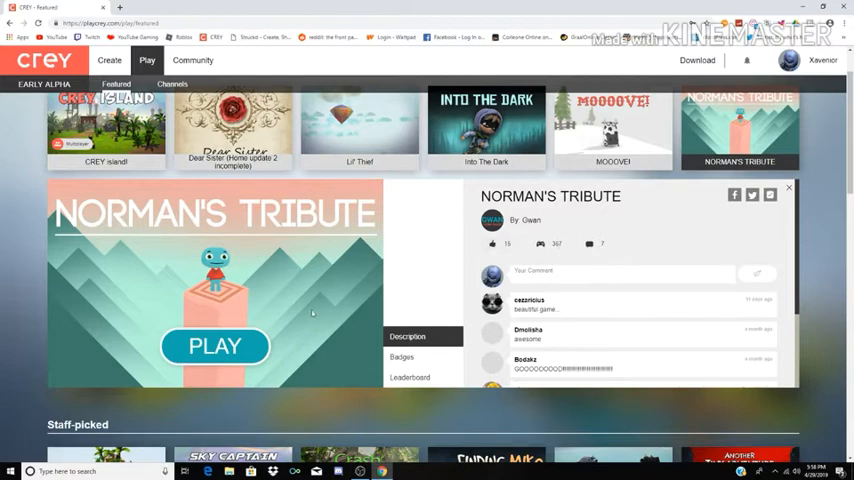
{"action": "scroll", "scroll_direction": "down", "scroll_amount": 3}
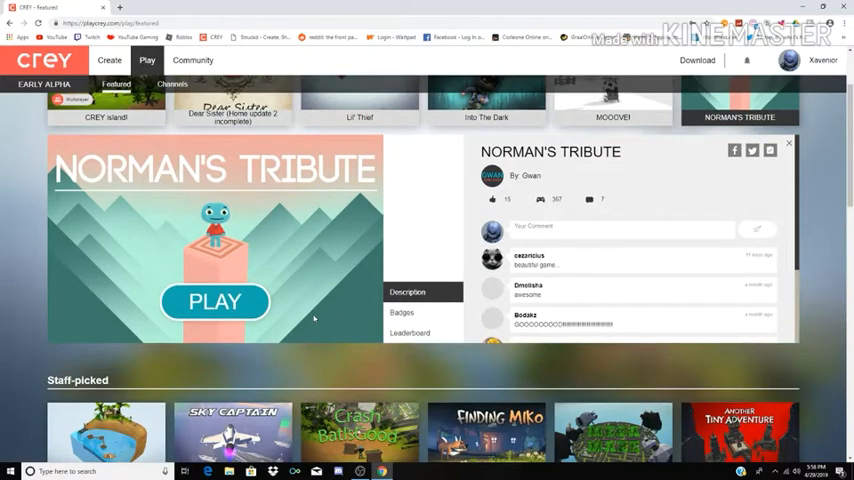
{"action": "scroll", "scroll_direction": "down", "scroll_amount": 3}
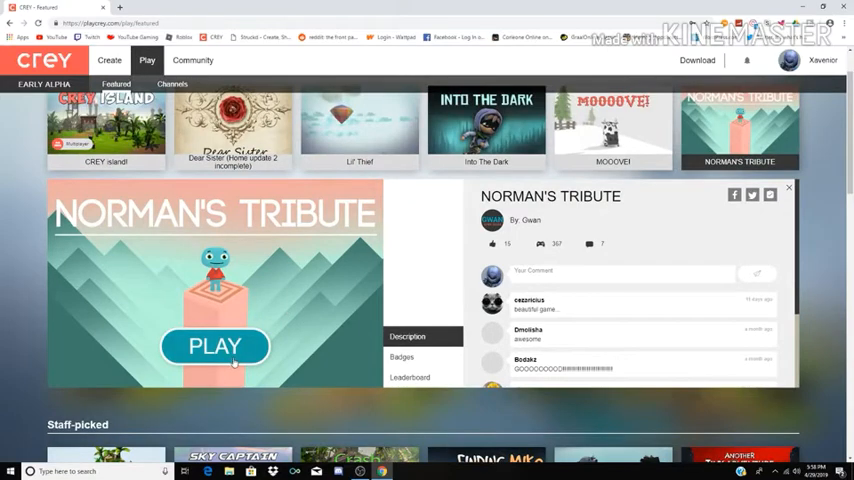
{"action": "left_click", "coordinate": [214, 346]}
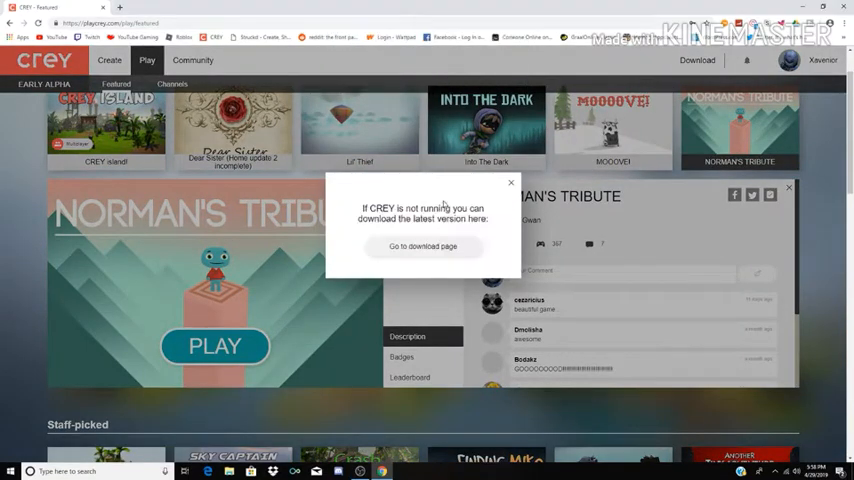
Step: Dismiss the download notice so the CREY launcher splash loads Norman's Tribute
{"action": "left_click", "coordinate": [424, 246]}
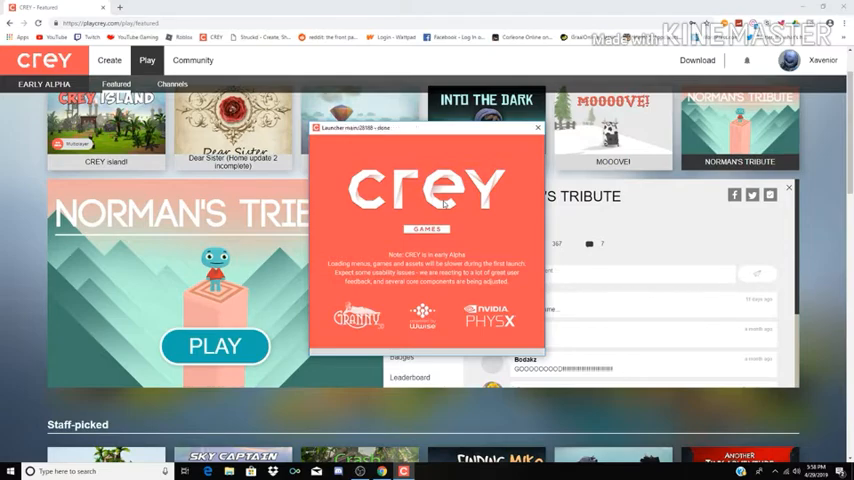
Step: Start Norman's Tribute and play it until pausing
{"action": "left_click", "coordinate": [214, 346]}
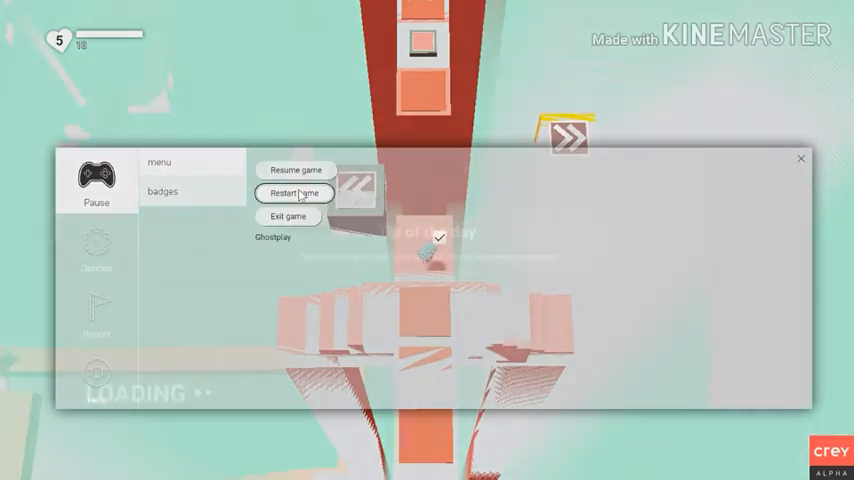
Step: Resume the paused Norman's Tribute run and continue playing until pausing again
{"action": "left_click", "coordinate": [296, 192]}
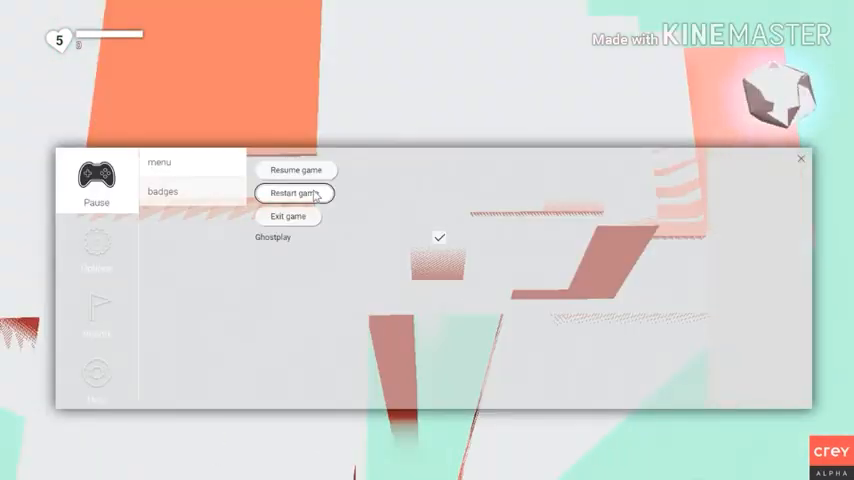
Step: Restart Norman's Tribute from the beginning, play through, then exit back to its Play page details
{"action": "left_click", "coordinate": [292, 192]}
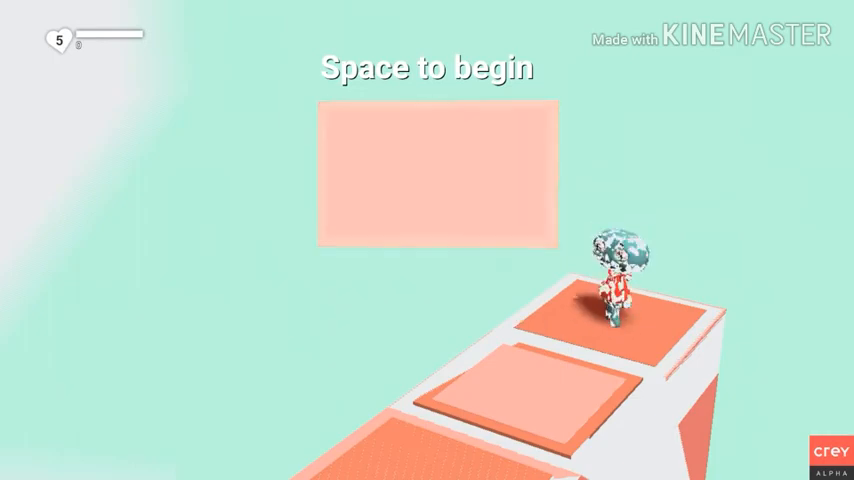
{"action": "key", "text": "space"}
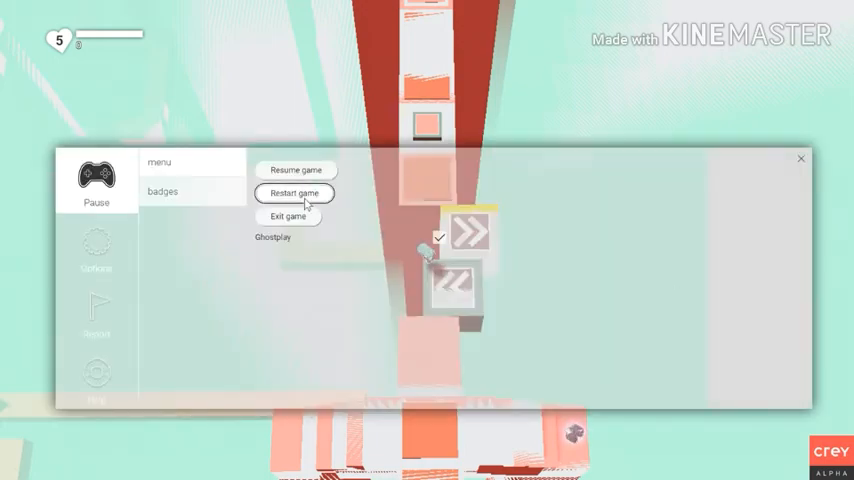
{"action": "left_click", "coordinate": [294, 192]}
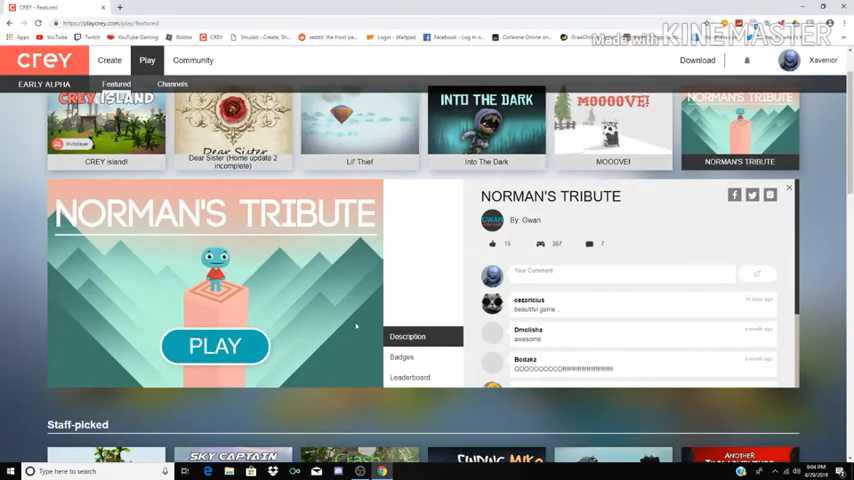
Step: Scroll the Play page down past the staff-picked and featured listings toward the footer
{"action": "scroll", "scroll_direction": "down", "scroll_amount": 3}
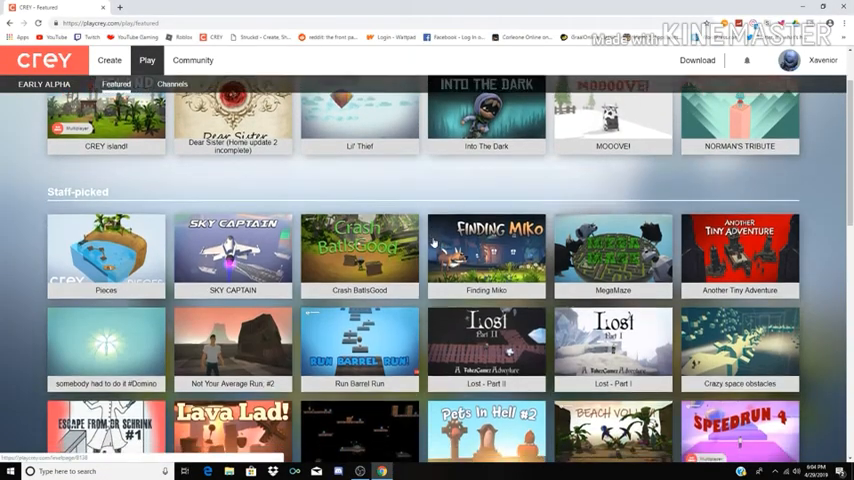
{"action": "scroll", "scroll_direction": "down", "scroll_amount": 3}
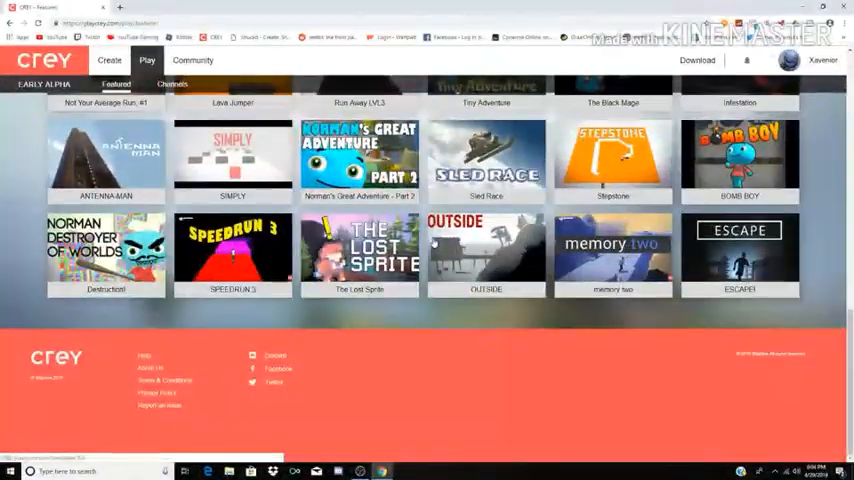